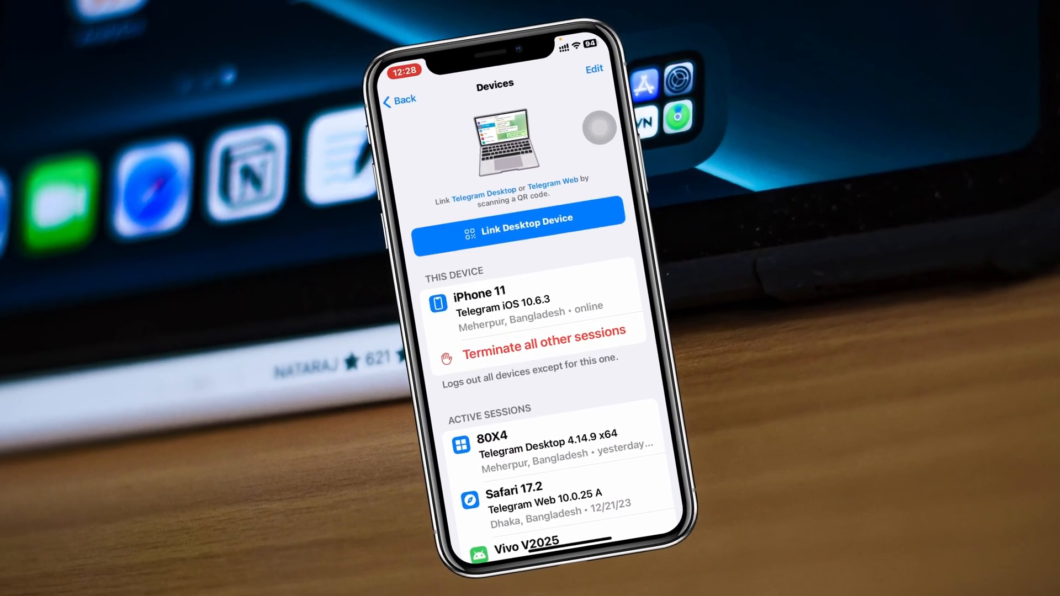
Scroll through the Devices list of active sessions, then return to the home screen.
scroll(down, 3)
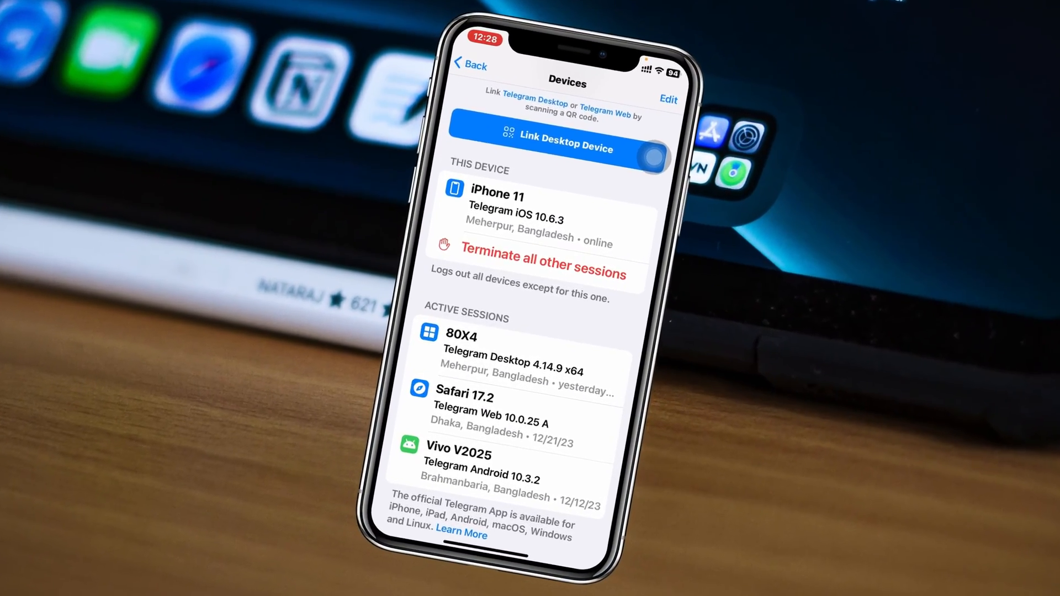
scroll(down, 3)
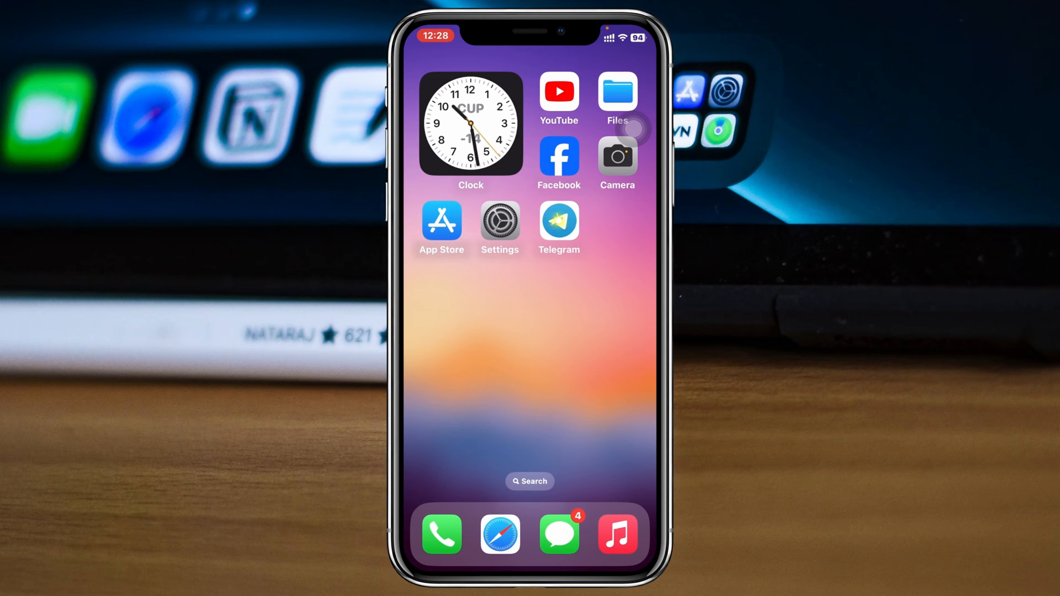
Relaunch Telegram and go to Settings to reach the Devices page.
click(558, 228)
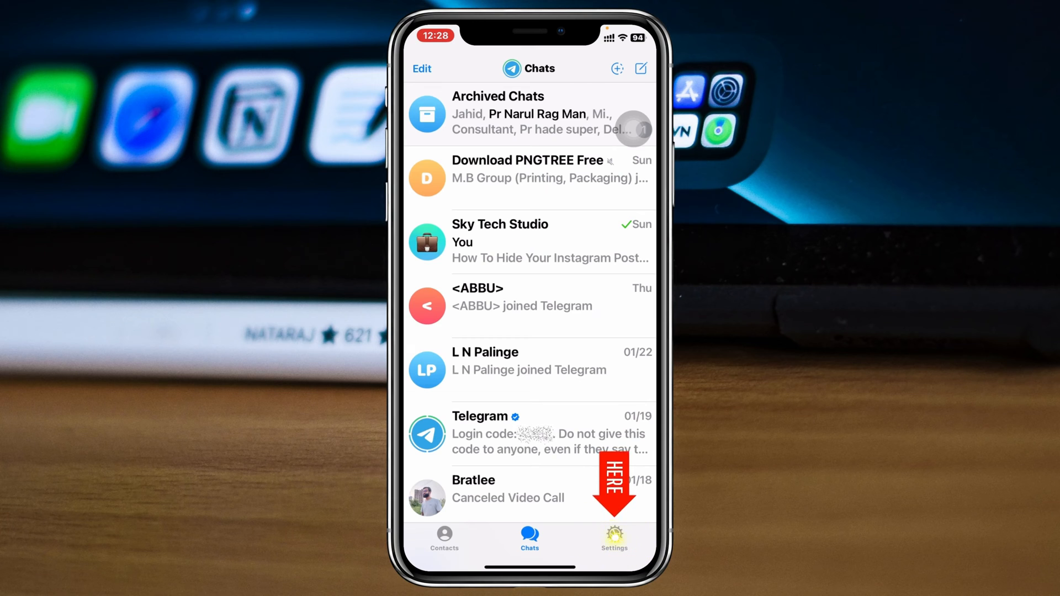
click(614, 539)
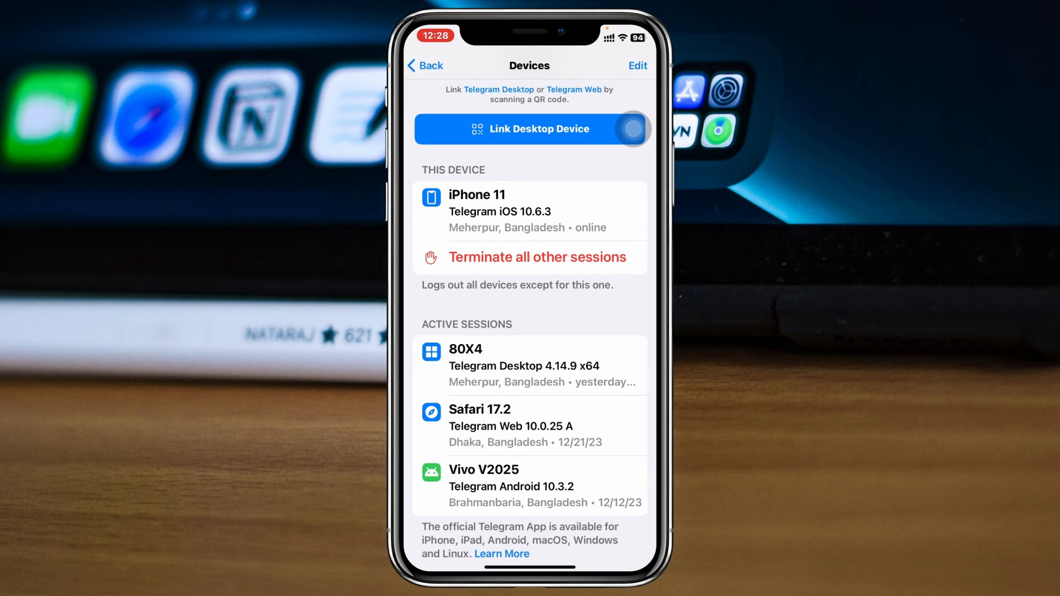
scroll(down, 3)
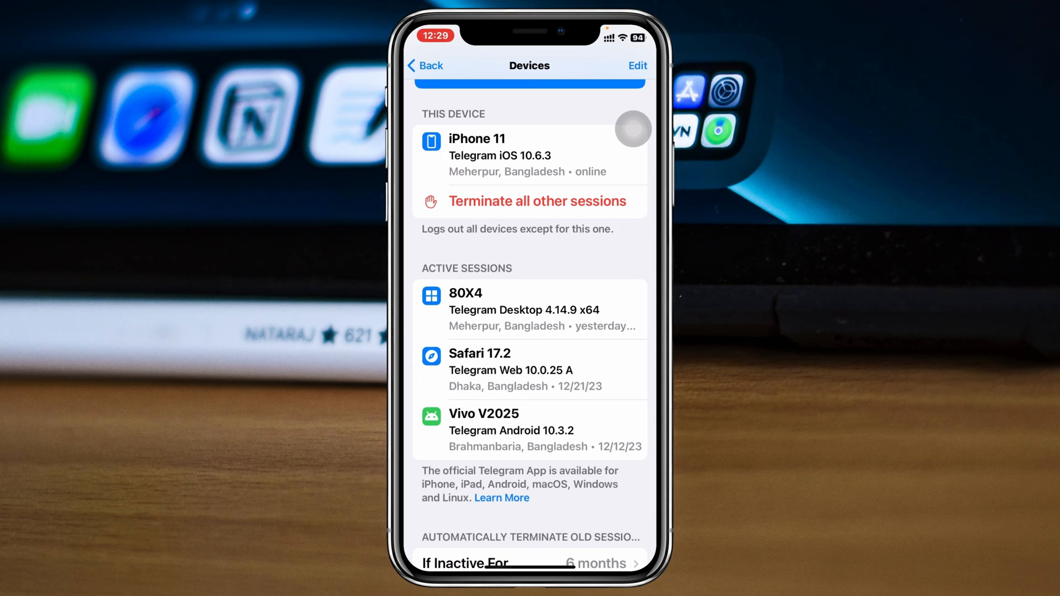
click(530, 308)
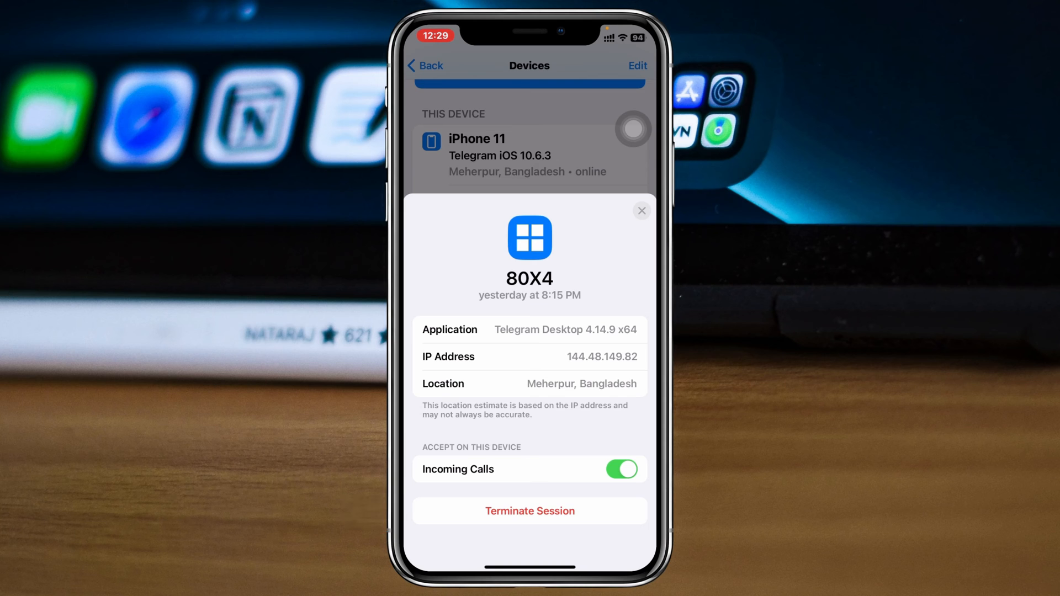
click(642, 210)
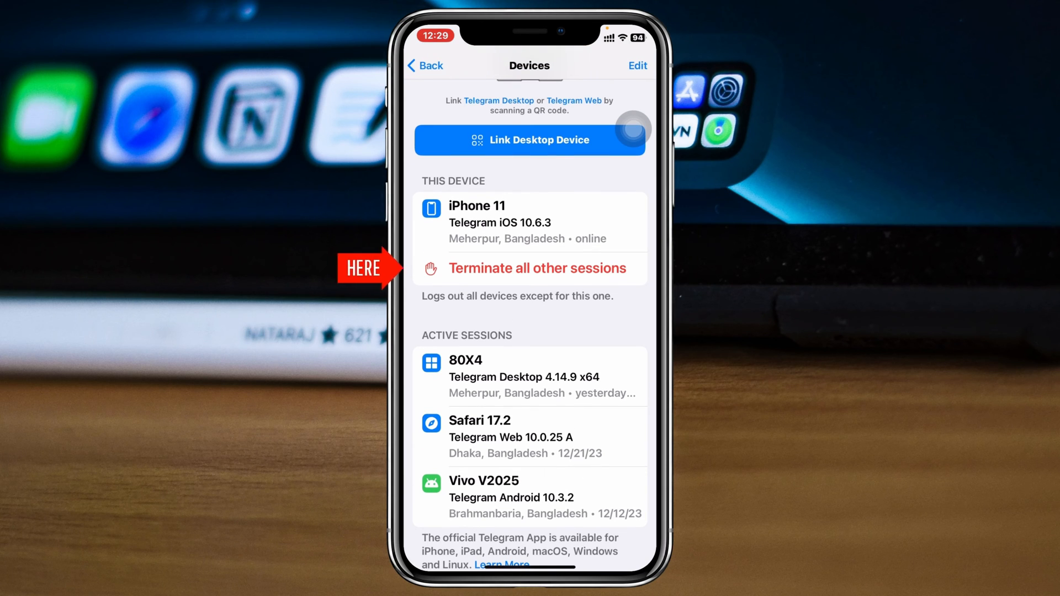
Terminate all other sessions and confirm, leaving only the iPhone 11.
click(538, 268)
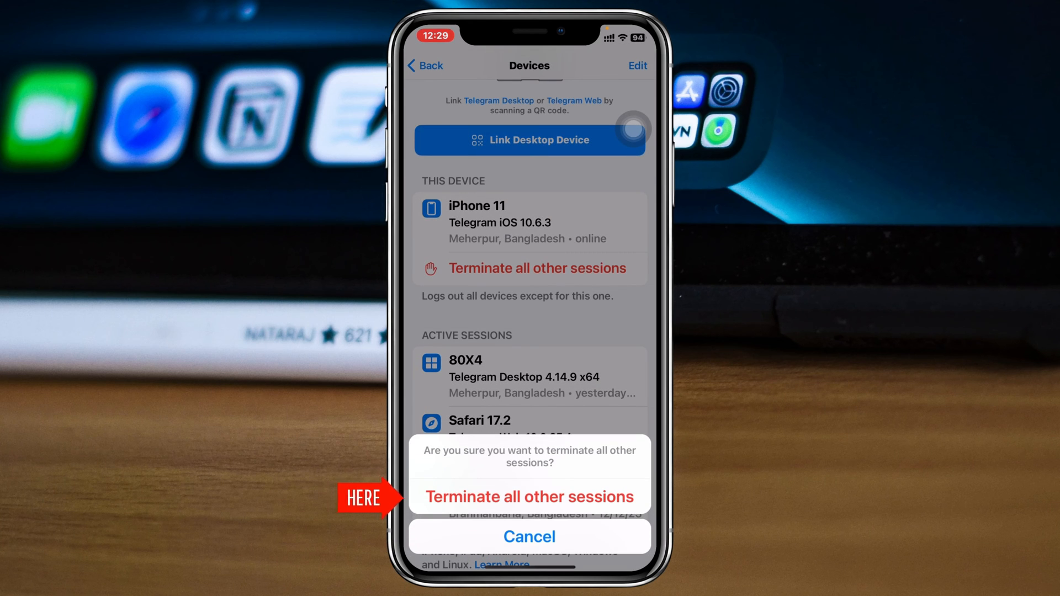
click(529, 496)
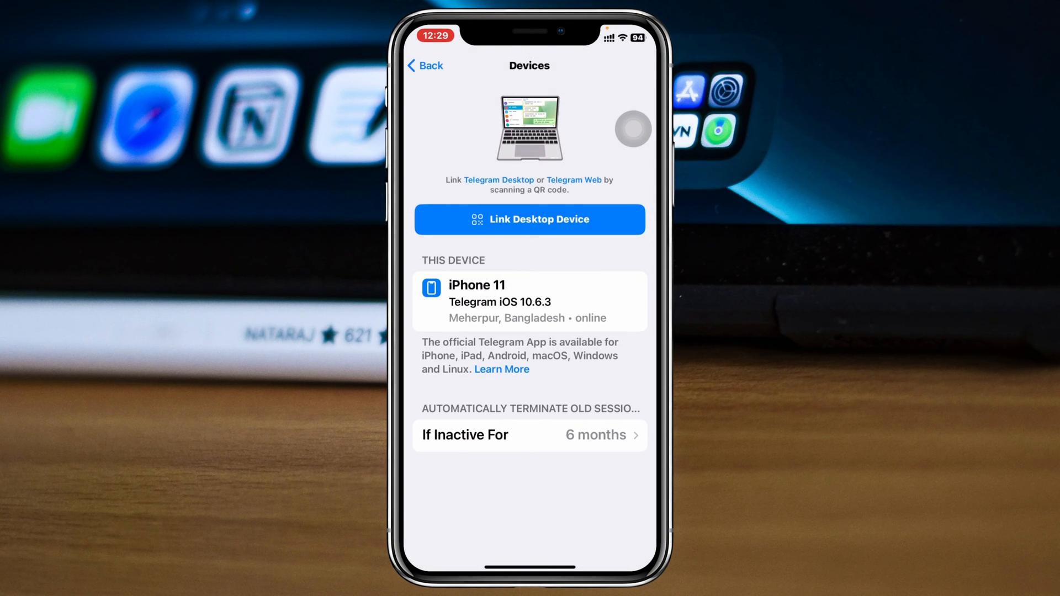